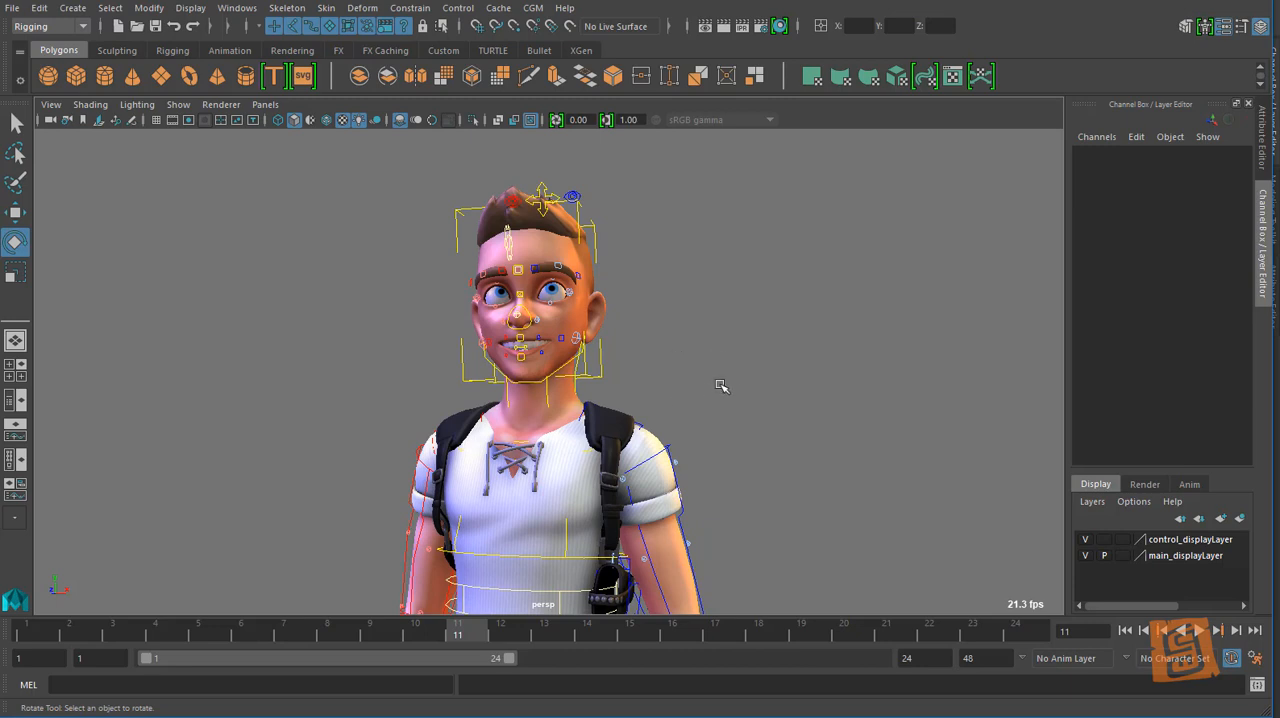
mouse_move(722, 393)
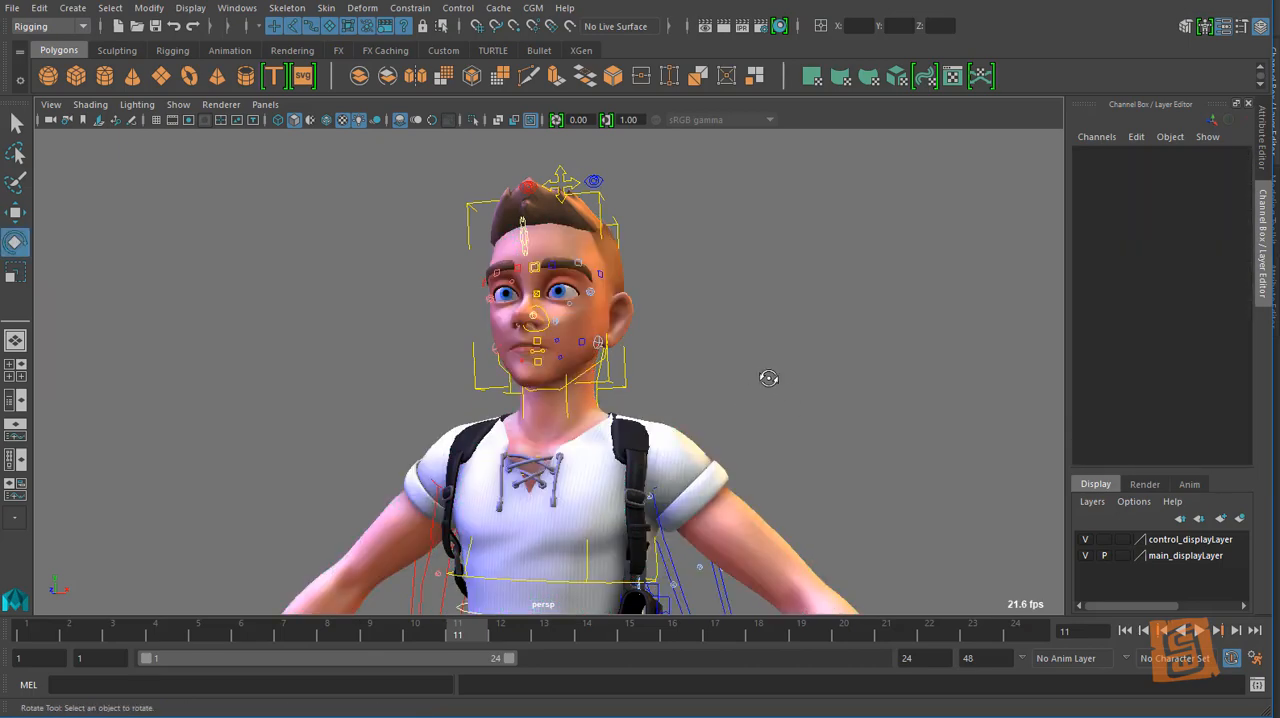
Step: Reset the face controls, duplicate mDrake_GEO, and open the Blend Shape options
left_click(590, 330)
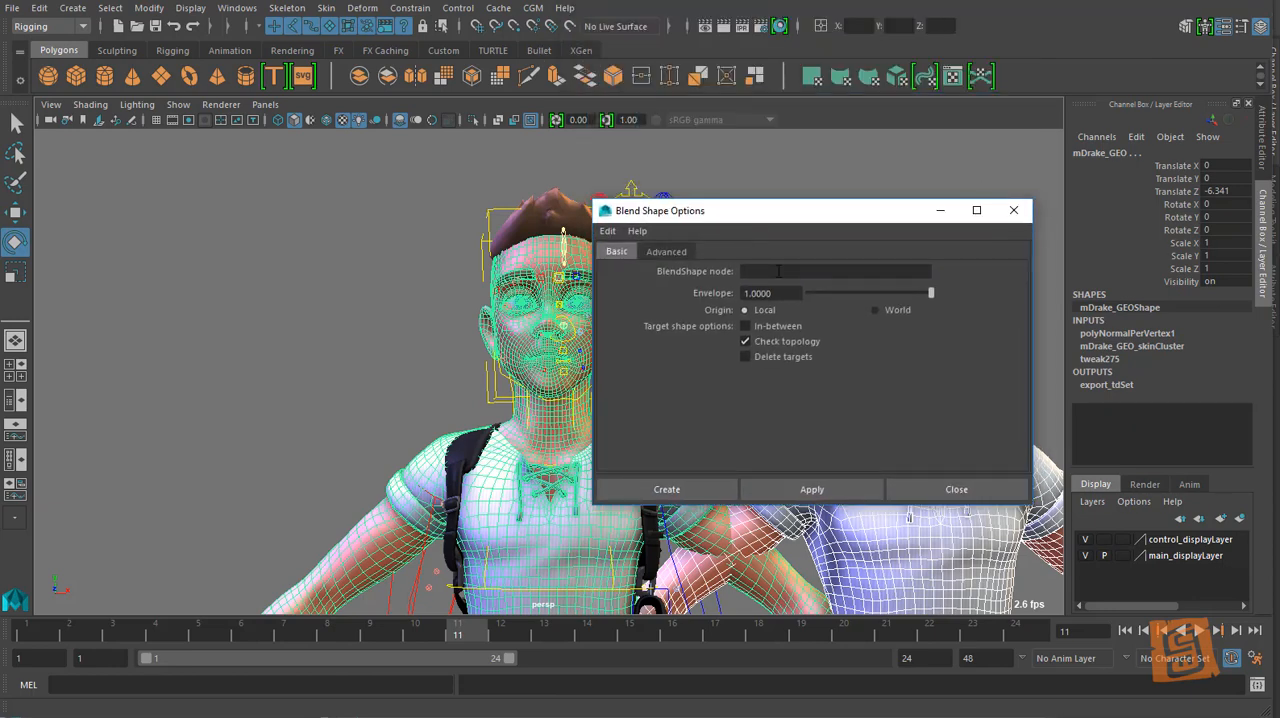
Step: Name the blend shape node faceTweak_bsNode and create it
type("faceTweak_bsNode")
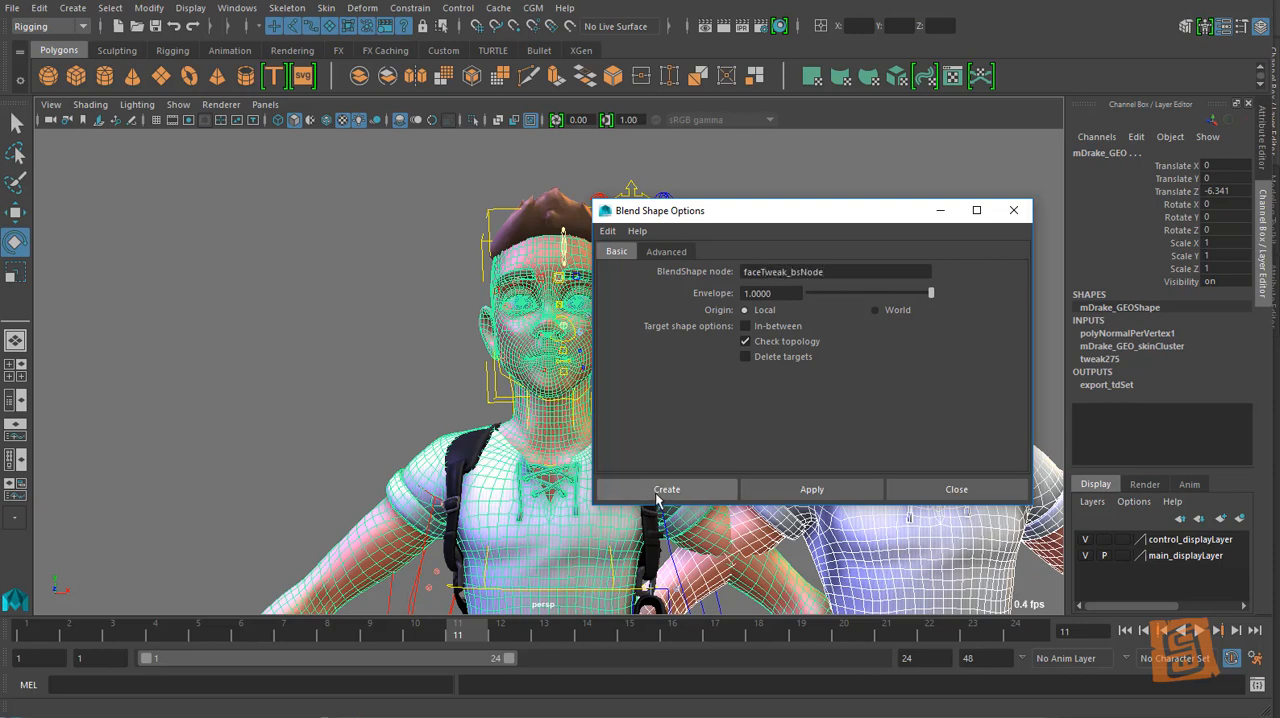
left_click(666, 489)
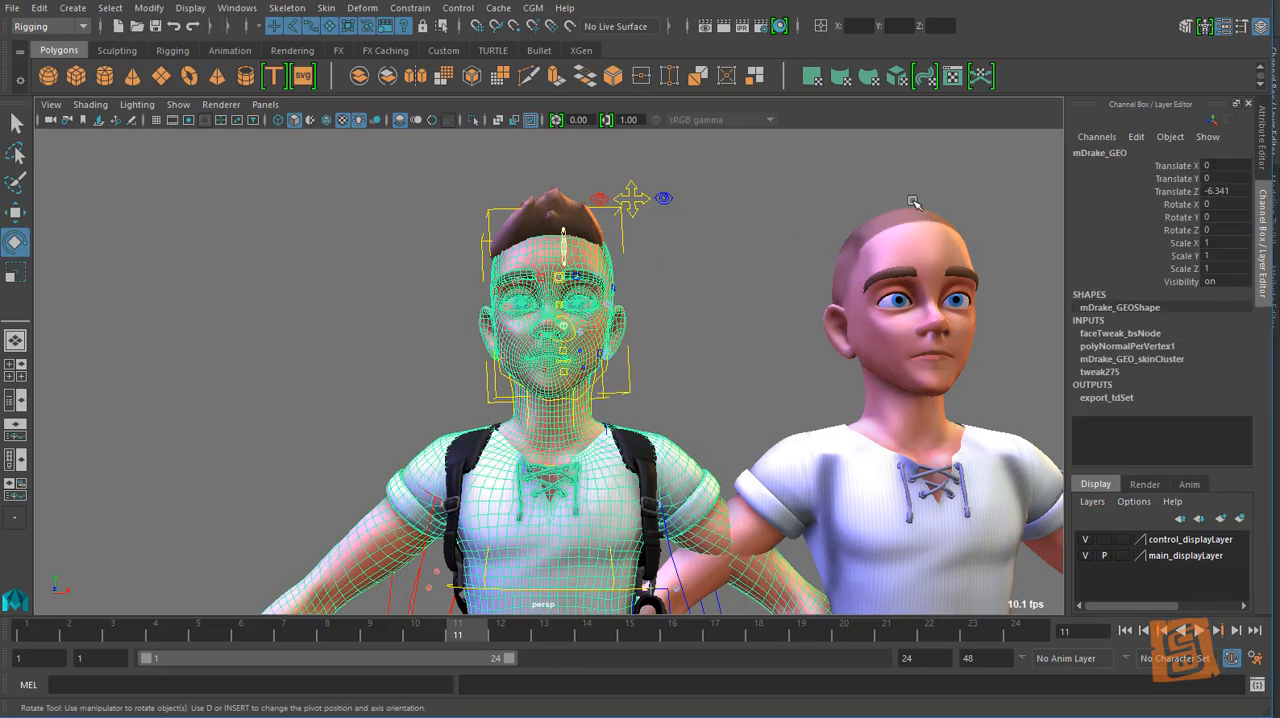
mouse_move(1120, 357)
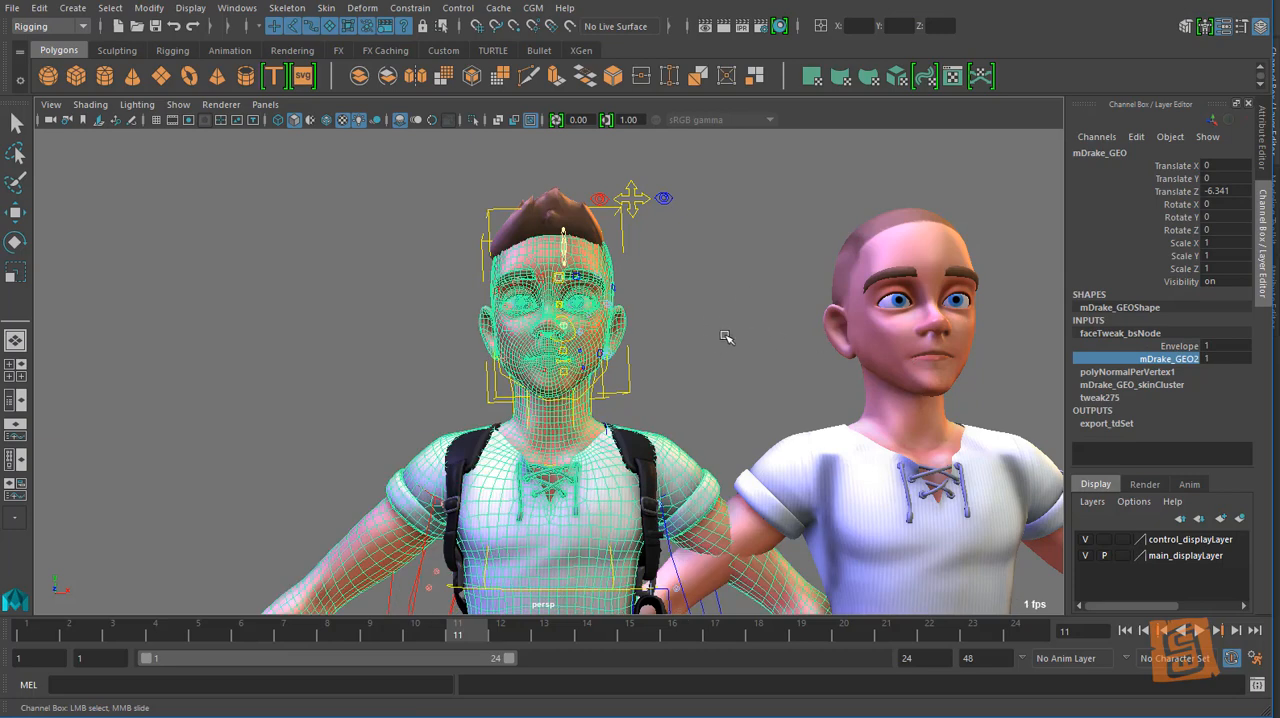
mouse_move(720, 334)
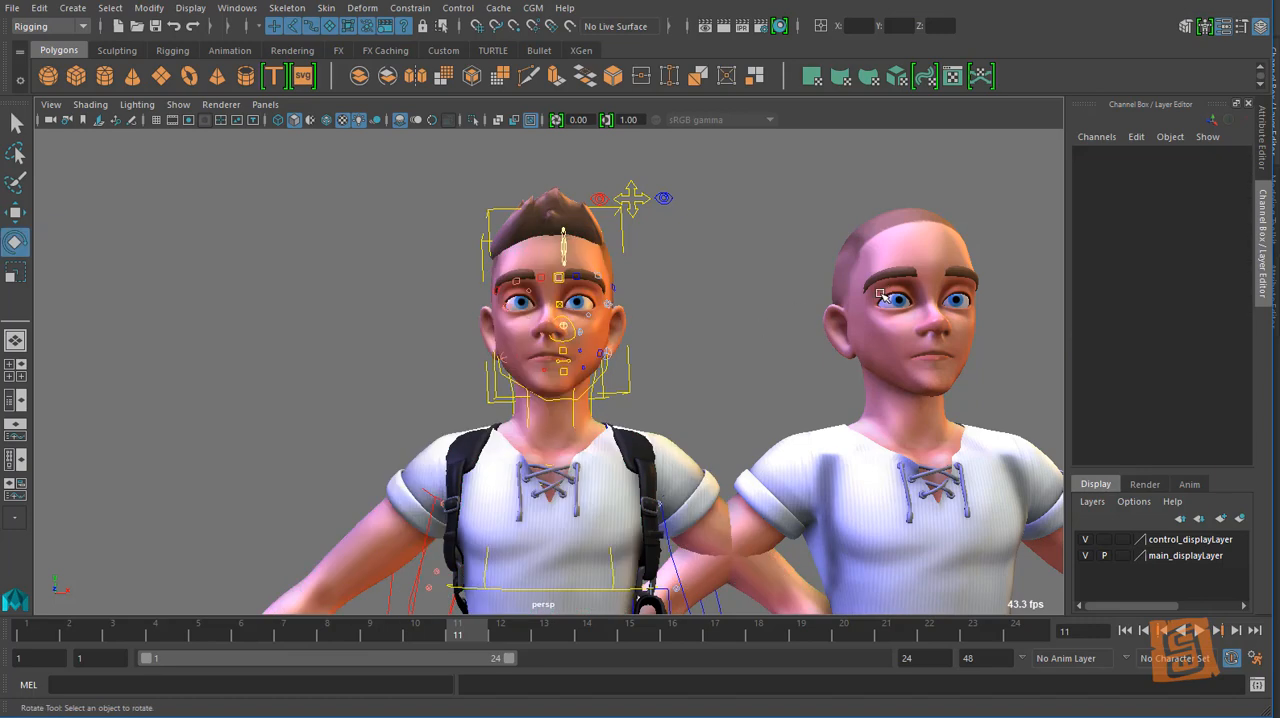
Step: Reselect mDrake_GEO and open its All Inputs list of input operations
left_click(550, 350)
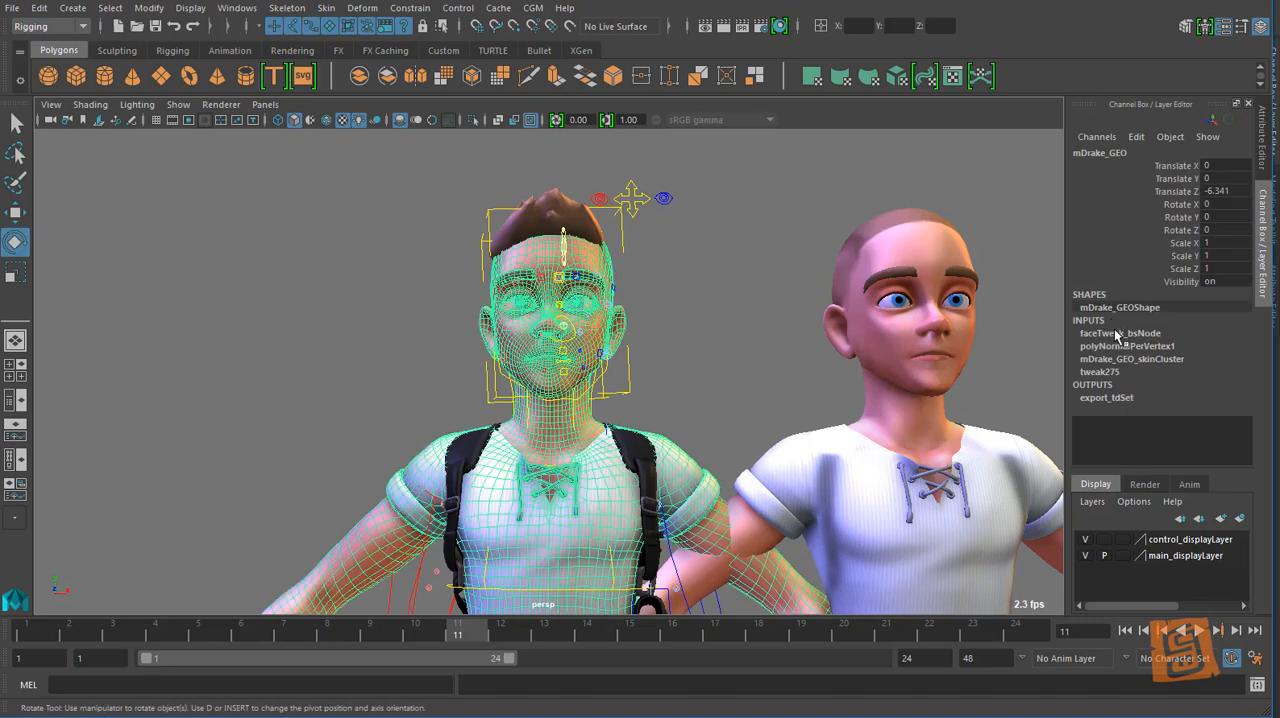
mouse_move(1010, 312)
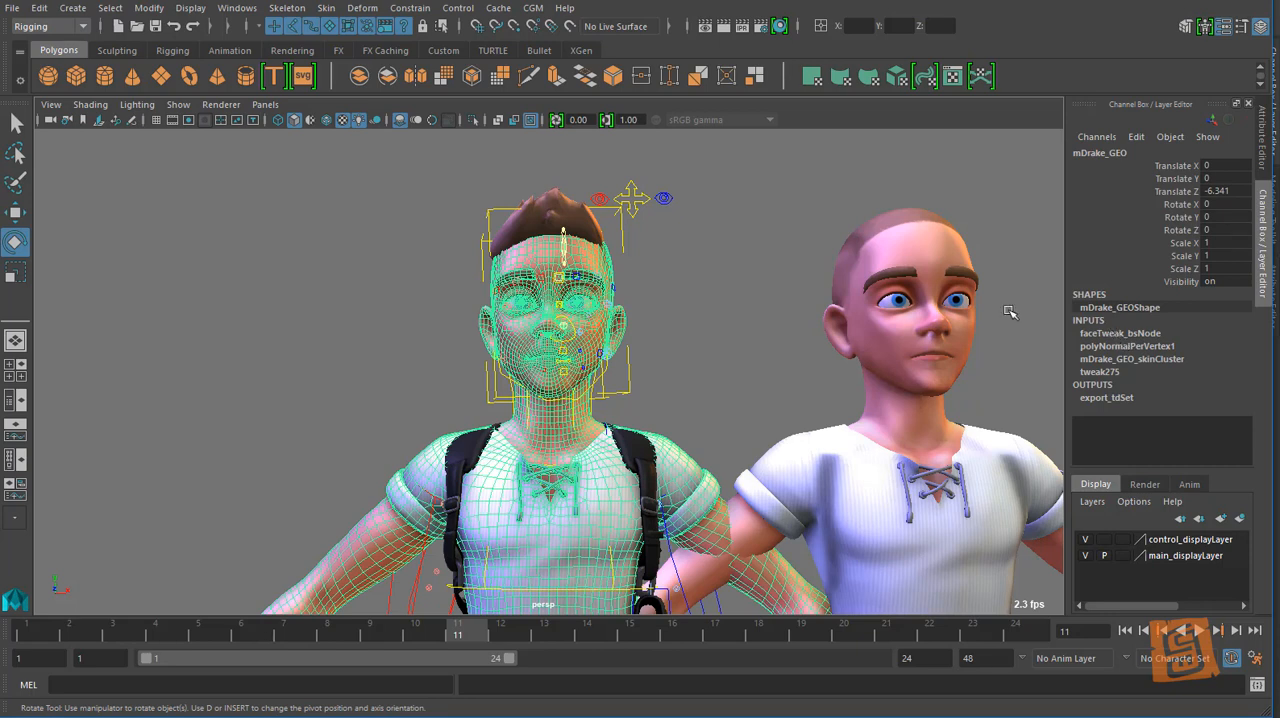
mouse_move(757, 42)
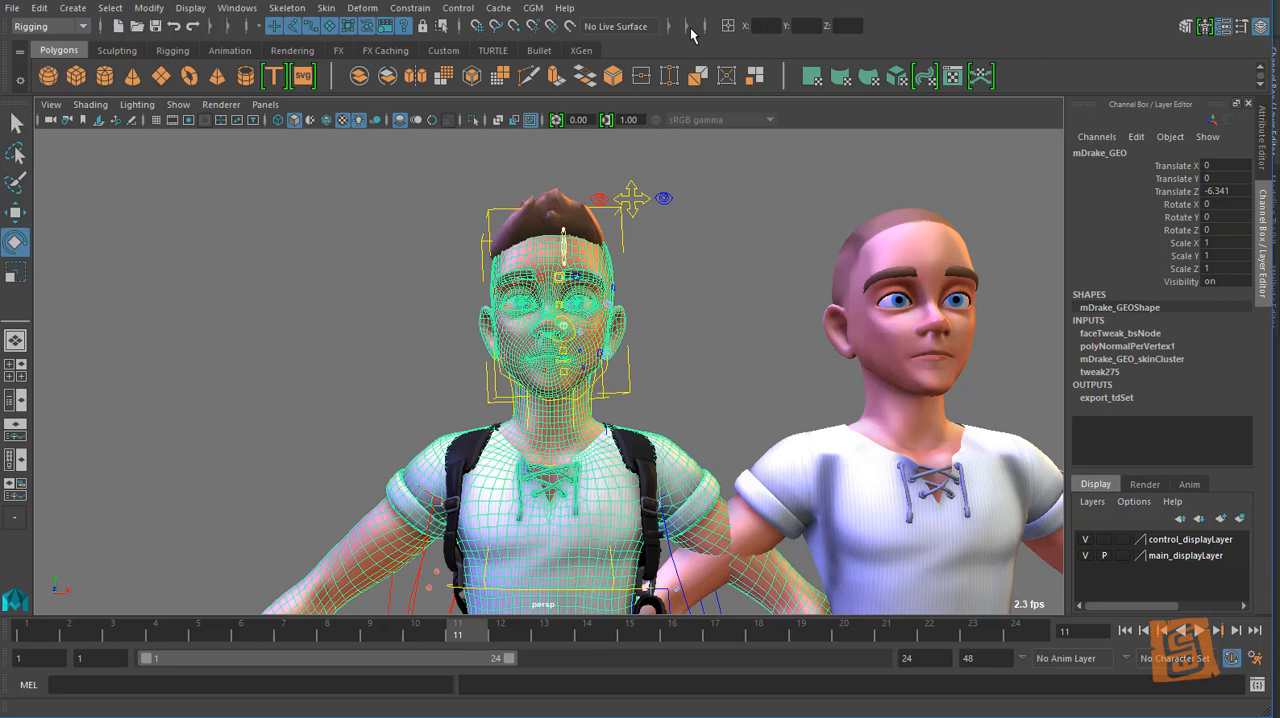
left_click(723, 26)
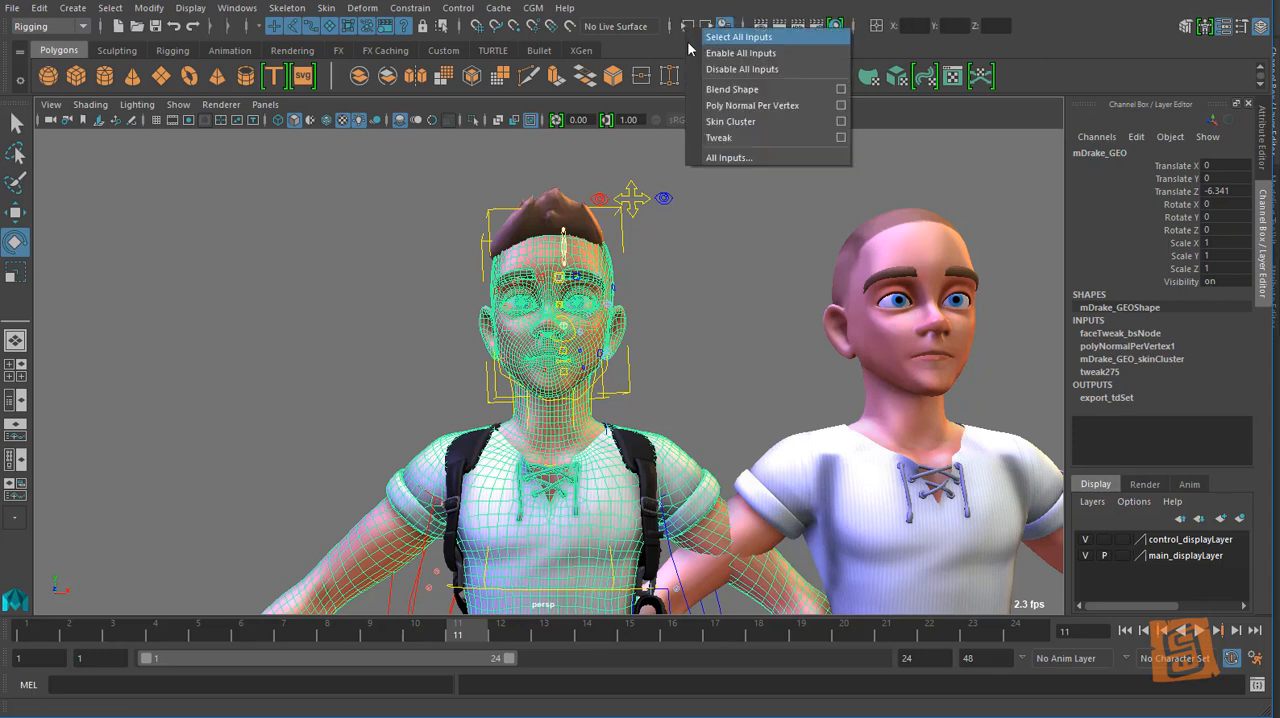
mouse_move(733, 89)
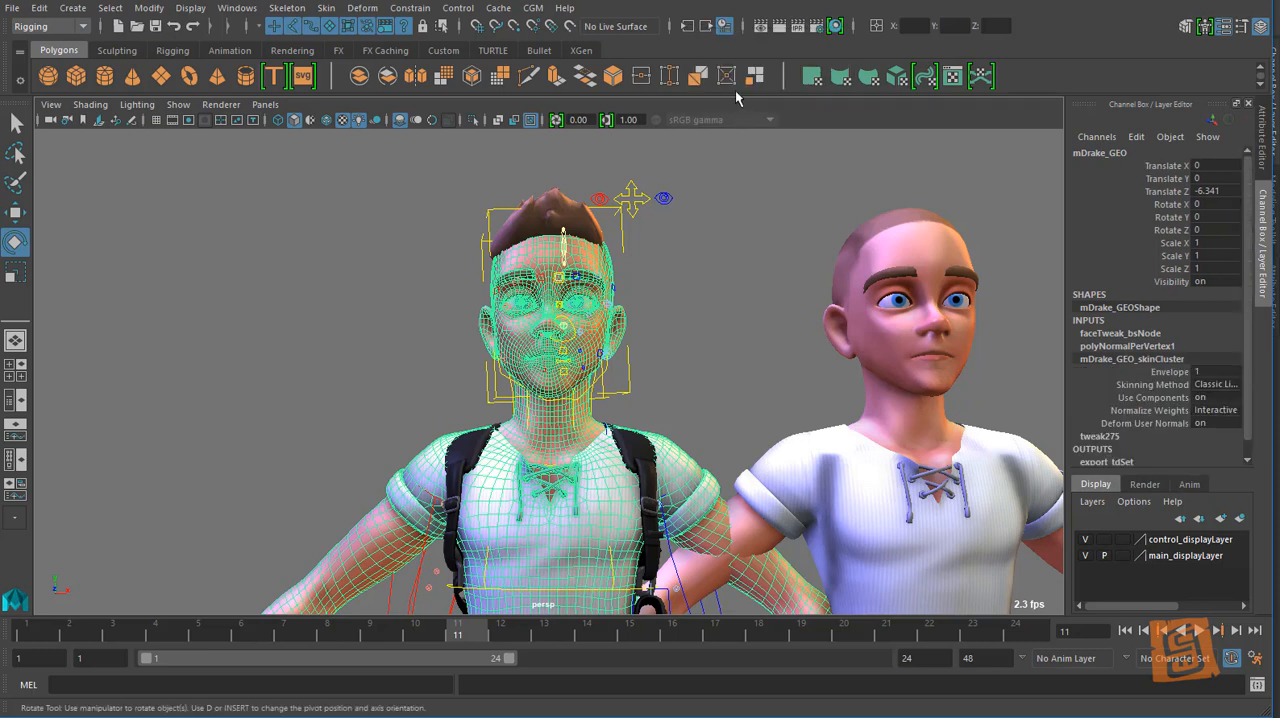
left_click(724, 25)
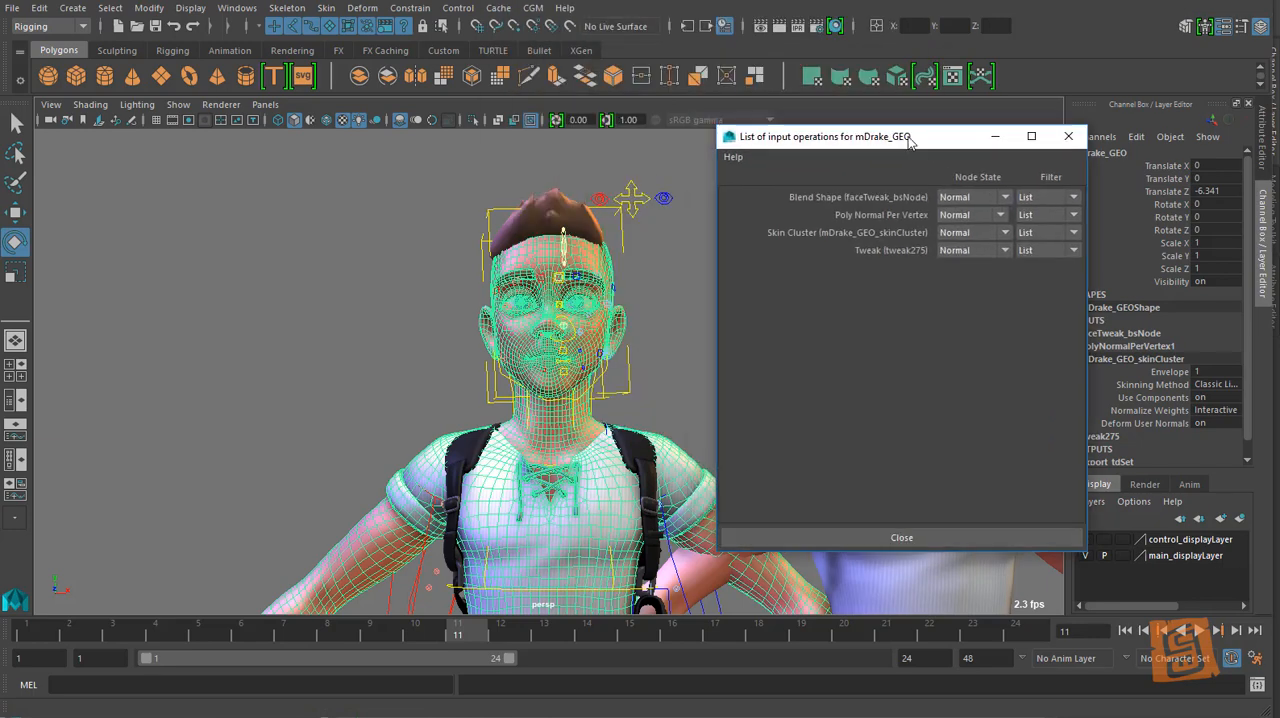
mouse_move(845, 240)
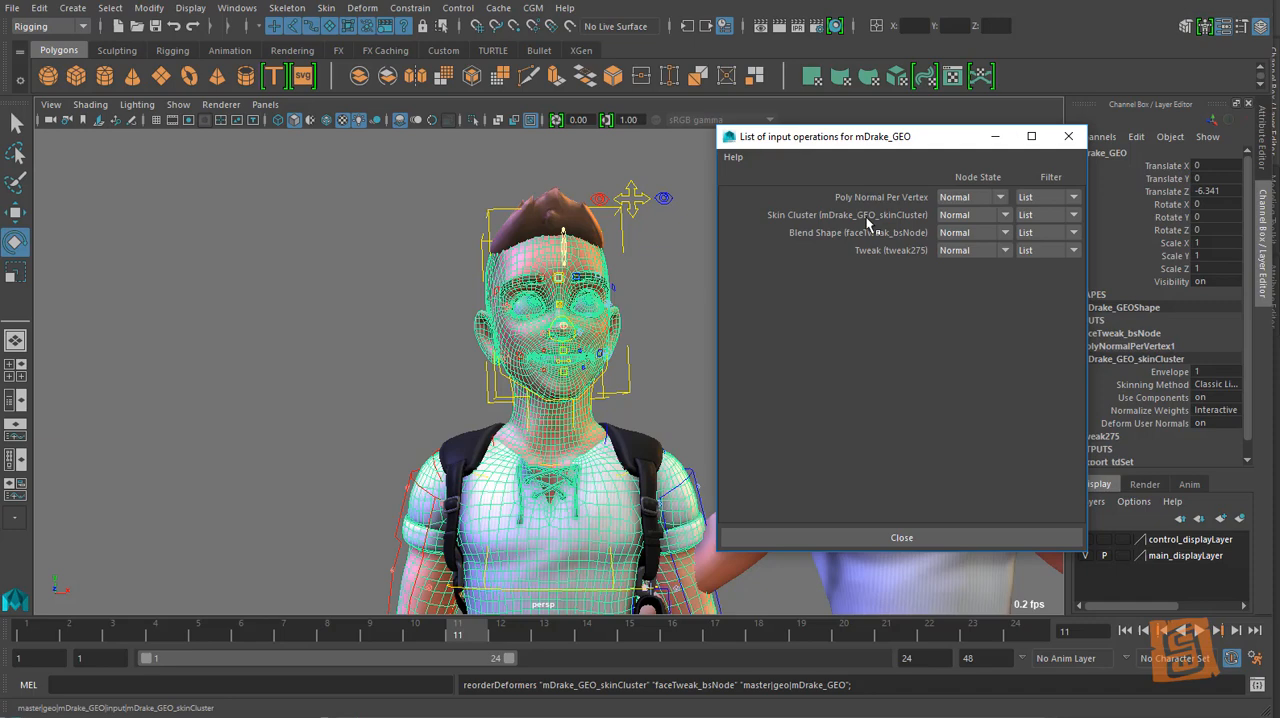
Step: Reorder deformers so faceTweak_bsNode evaluates after the skin cluster, then close the list
left_click(901, 537)
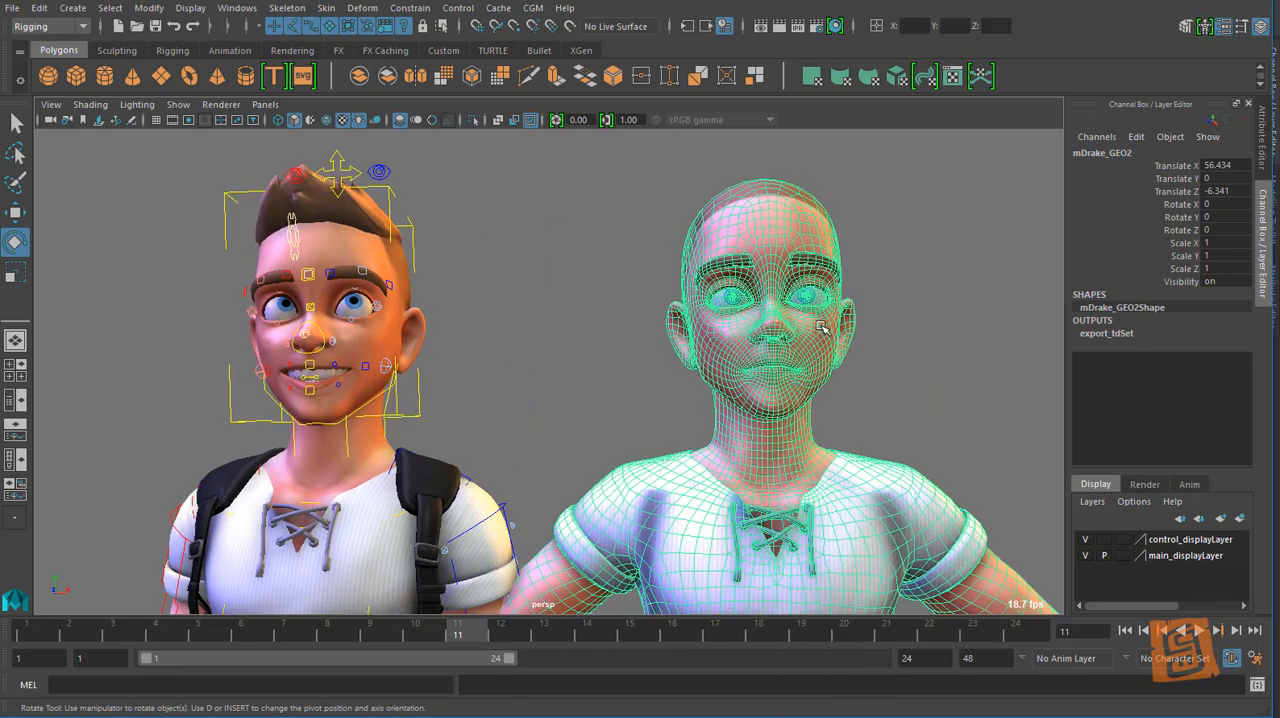
Step: Edit mDrake_GEO2 vertices with Object X symmetry and volume soft selection enabled
left_click(780, 310)
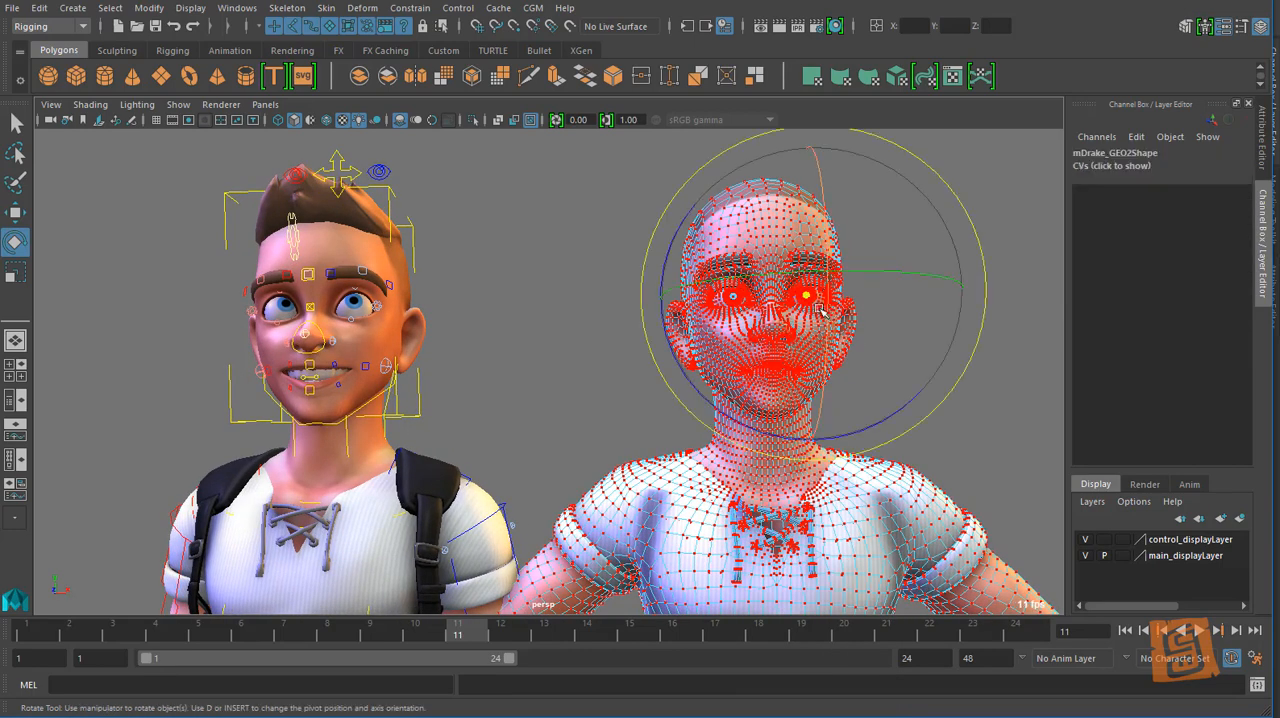
left_click(16, 212)
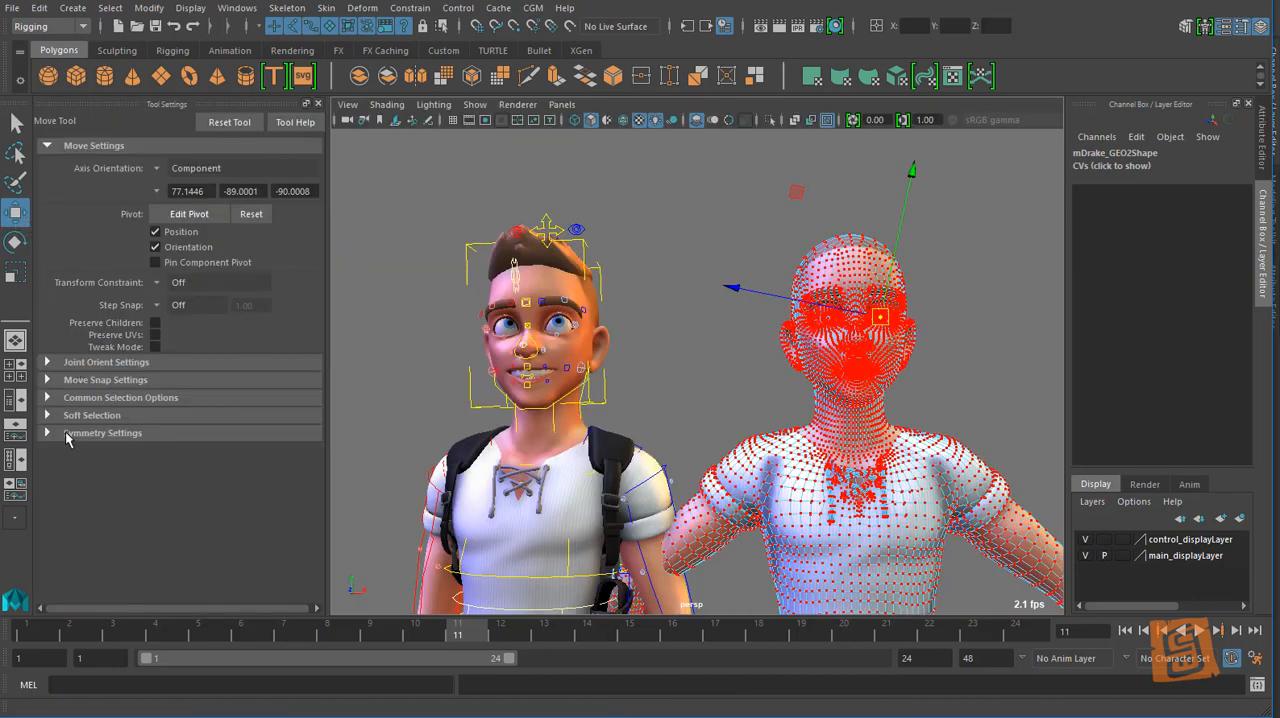
left_click(200, 453)
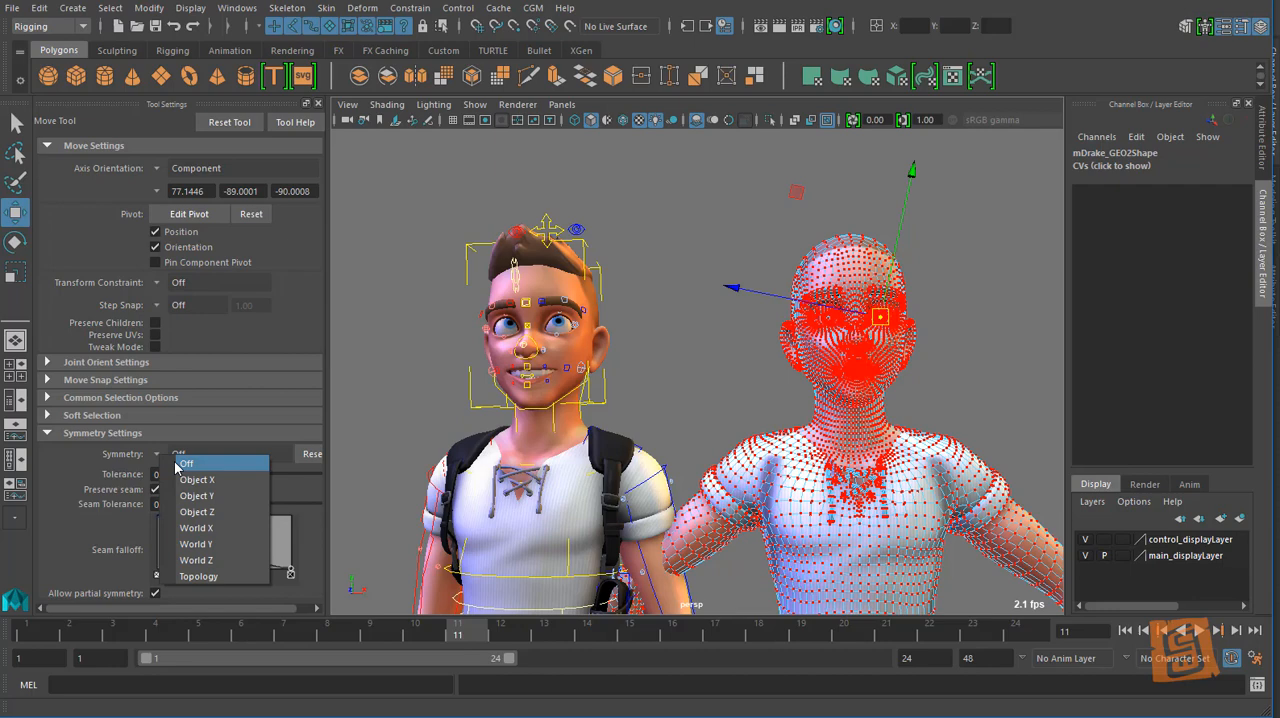
left_click(197, 479)
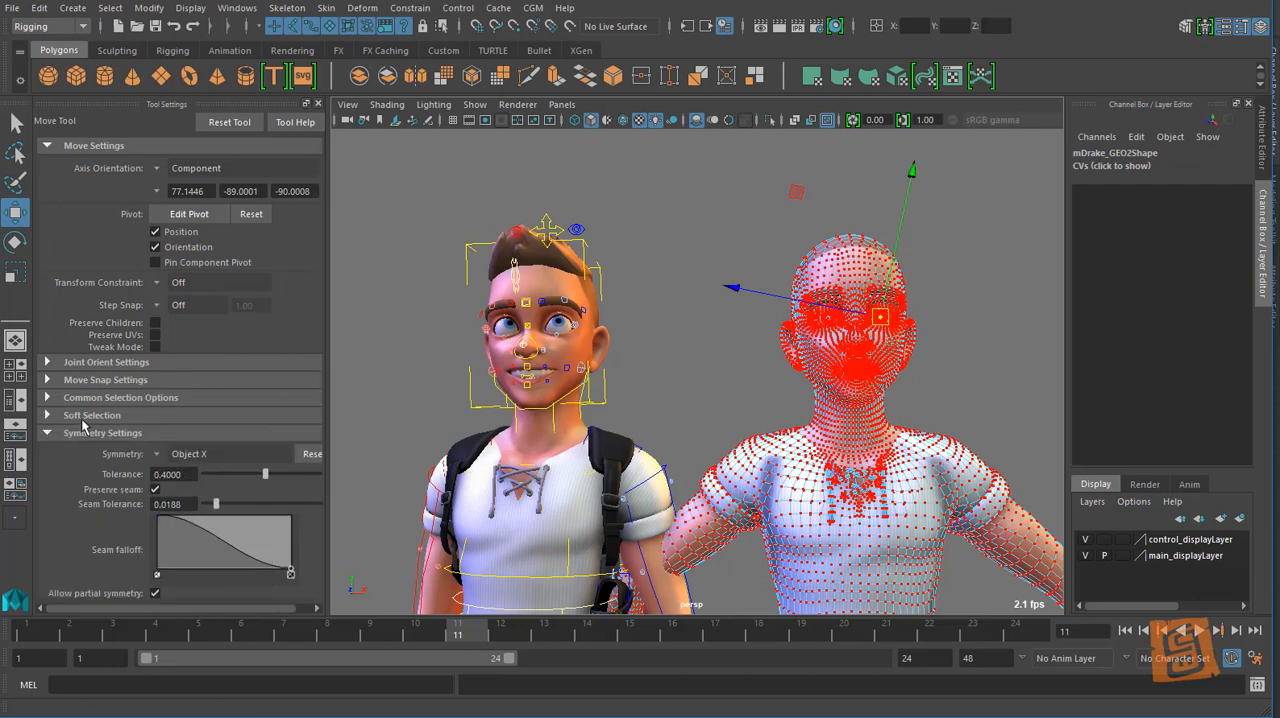
left_click(91, 414)
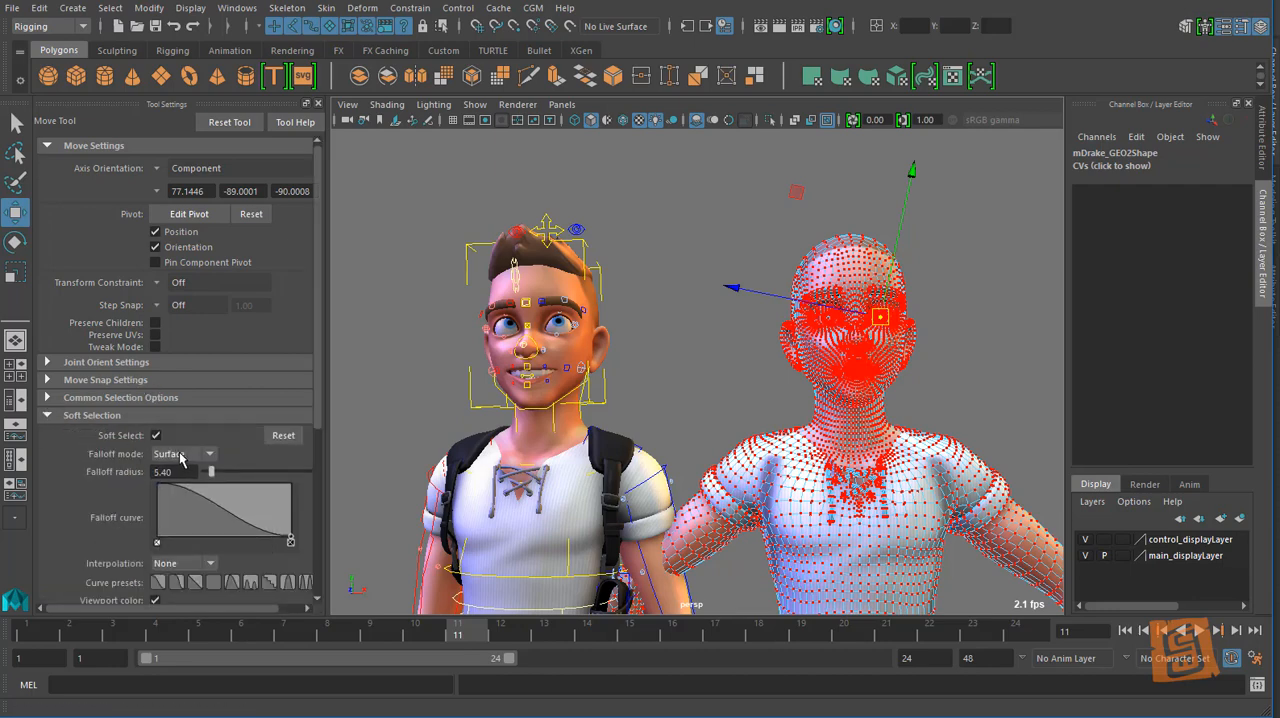
left_click(205, 453)
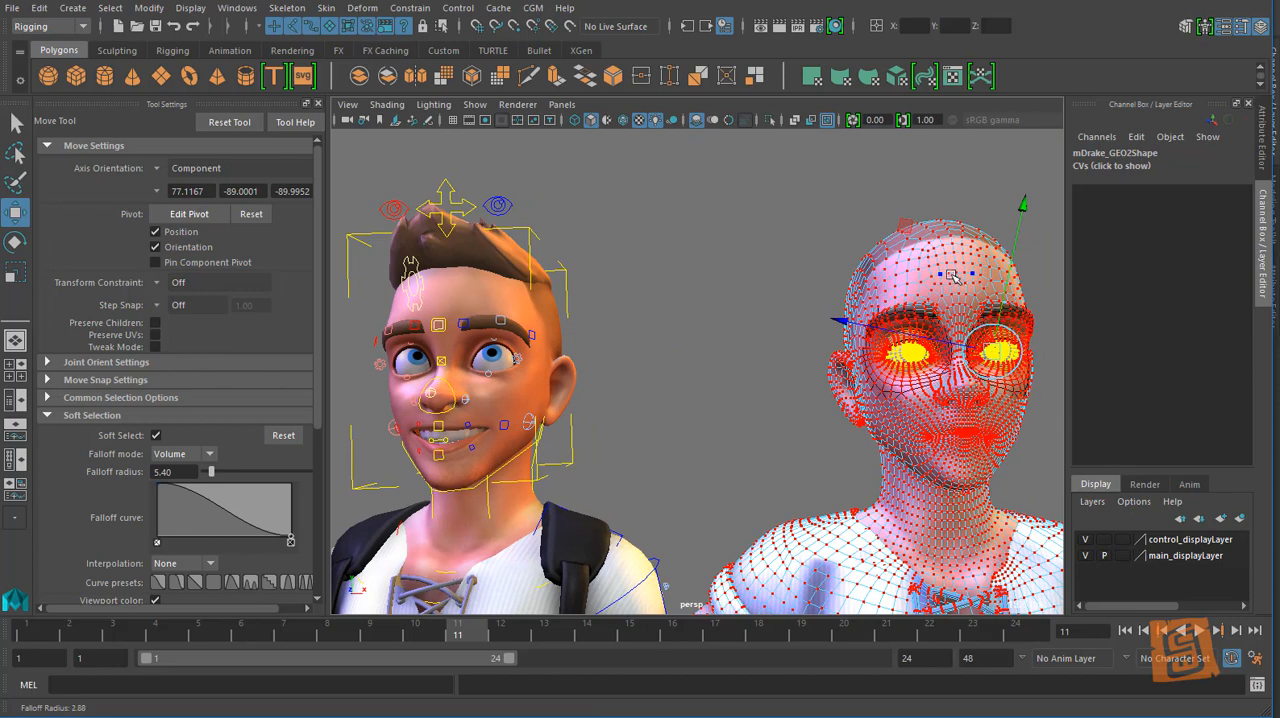
Step: Move and scale the eye vertices with soft selection falloff reduced to 3.05
left_click(15, 272)
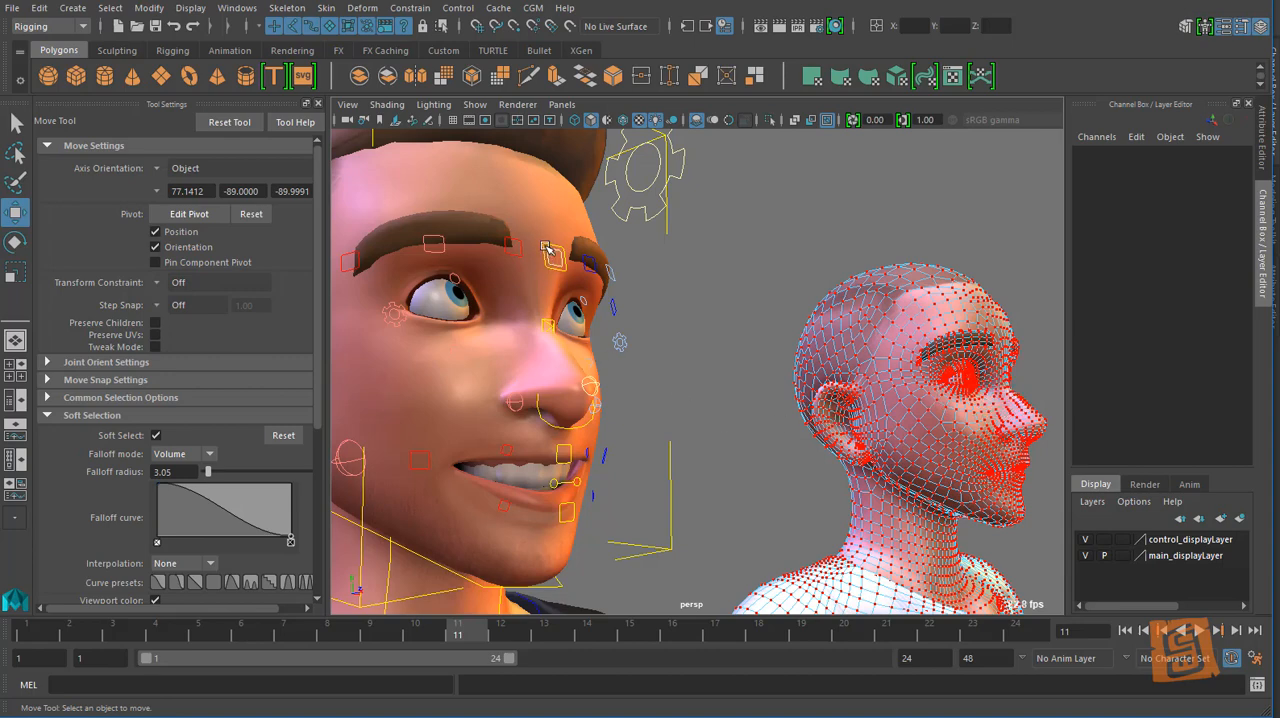
Step: Pull the nose tip vertices outward using Surface falloff at 5.17
left_click(960, 380)
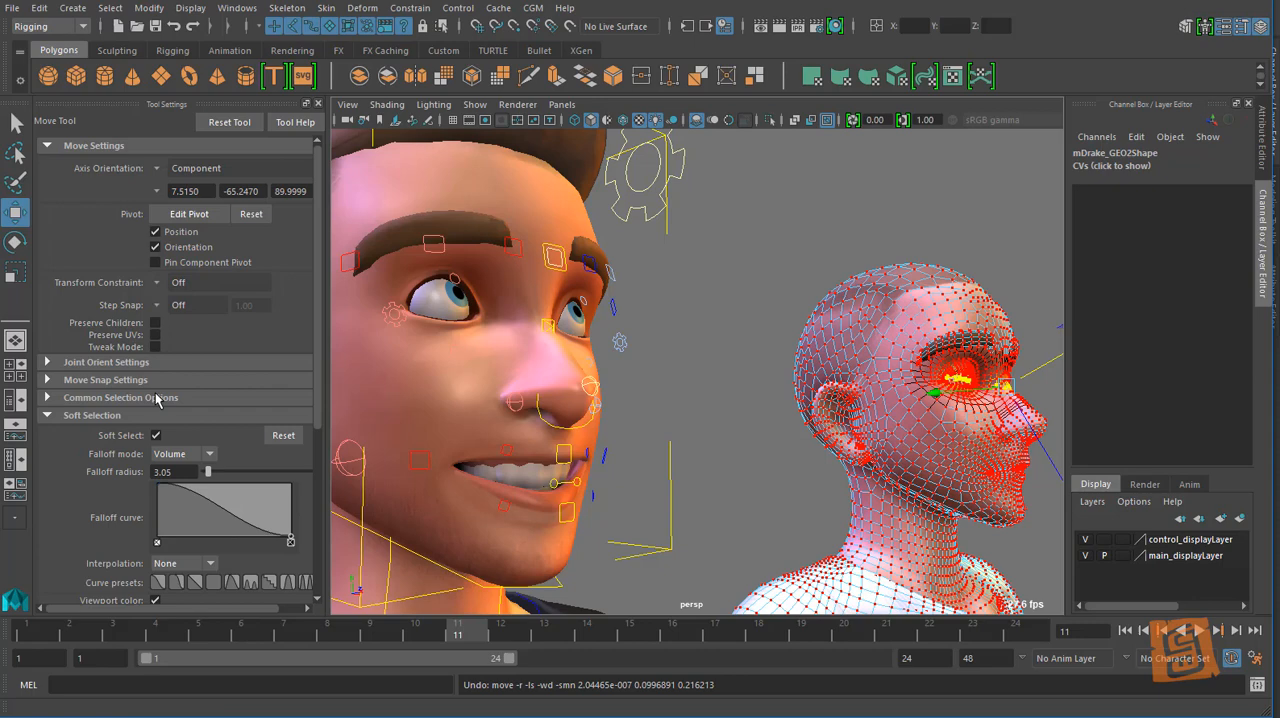
left_click(183, 453)
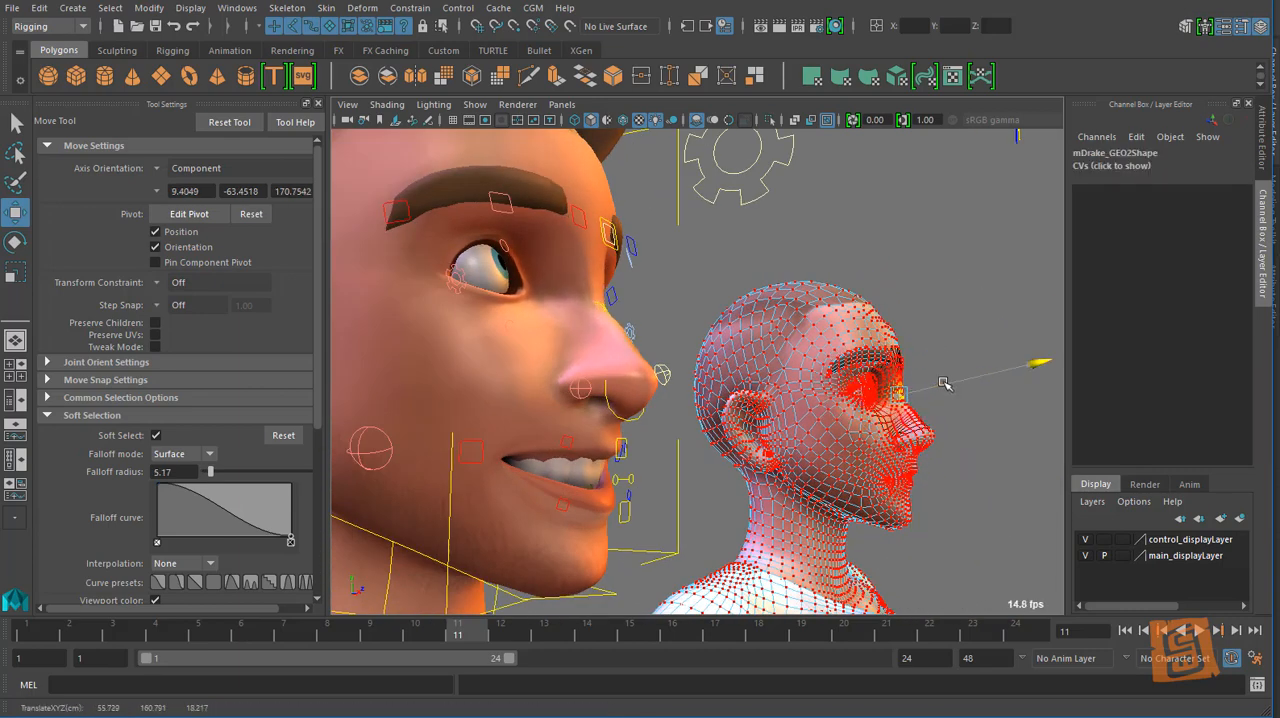
left_click(900, 390)
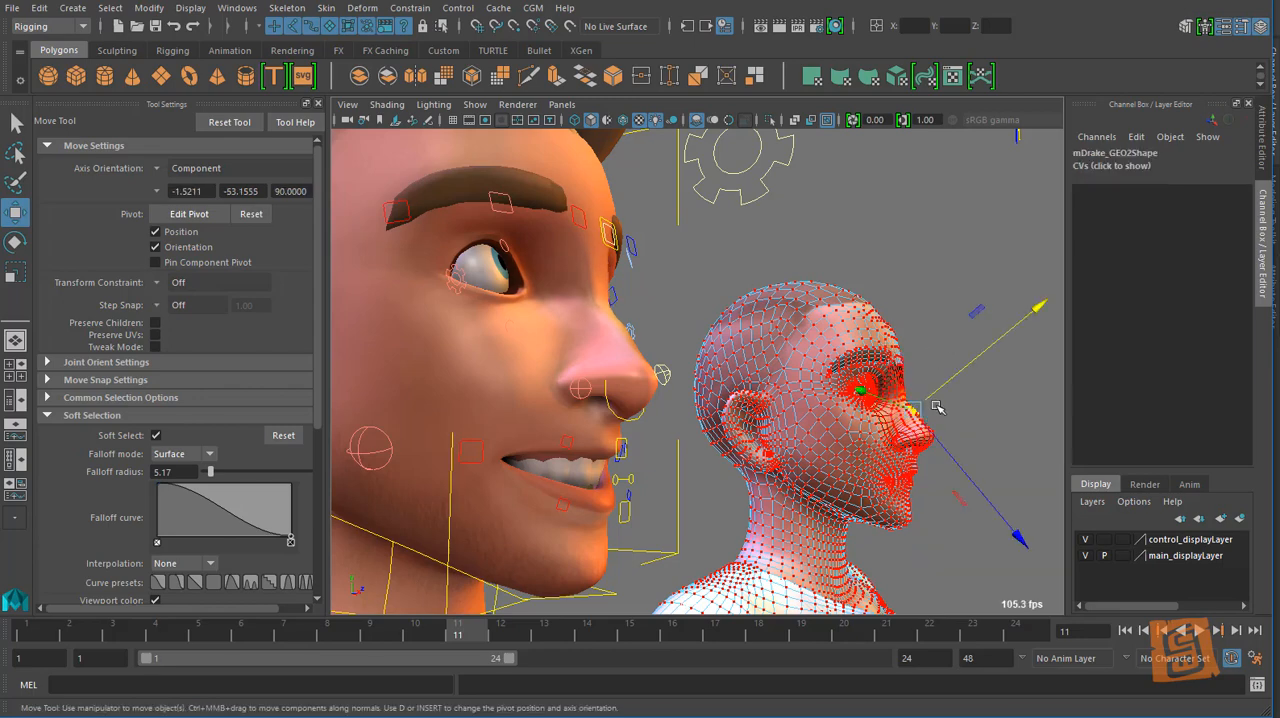
left_click_drag(937, 407, 965, 301)
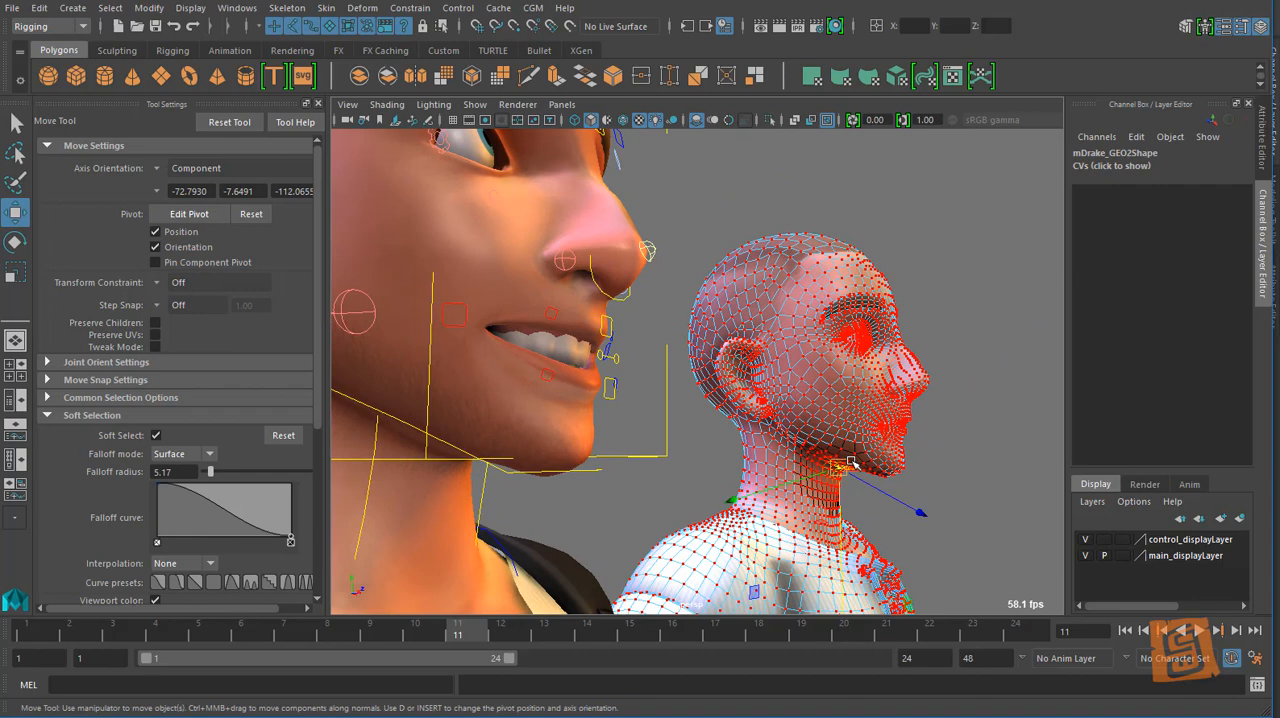
Step: Move the neck vertices, then push the mouth area forward with falloff 7.45
left_click_drag(850, 463, 840, 473)
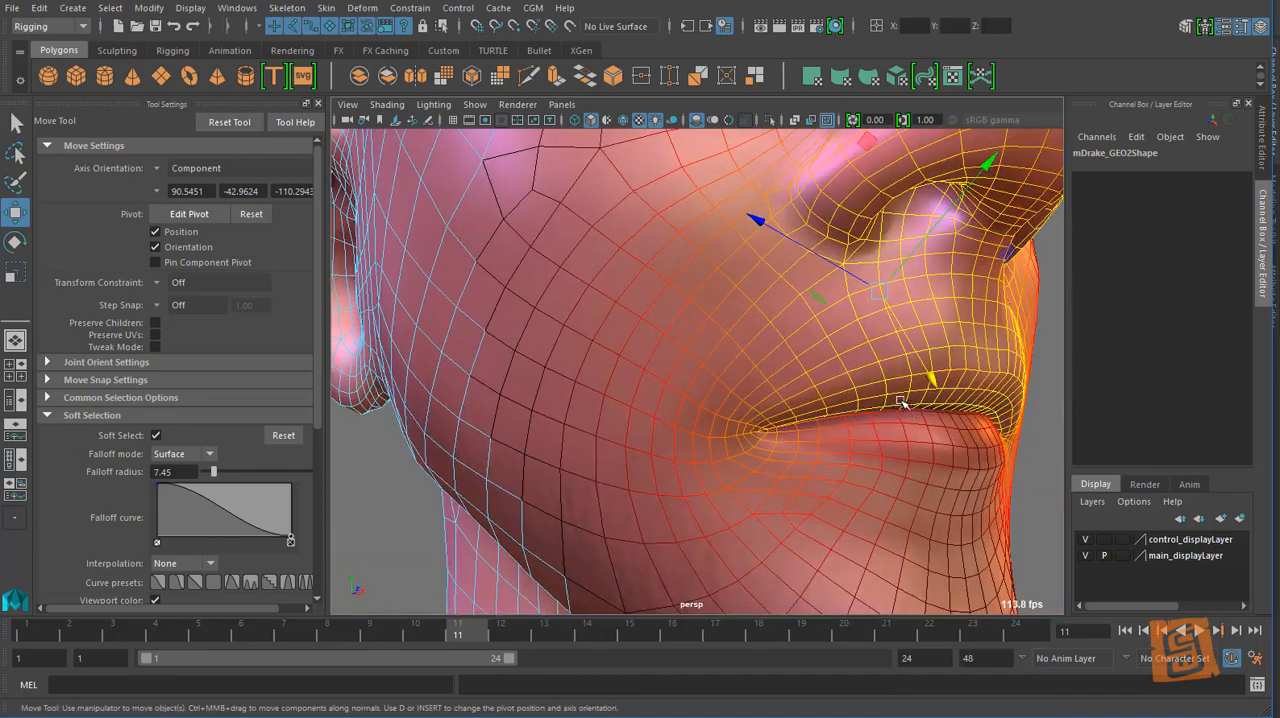
left_click_drag(700, 350, 760, 400)
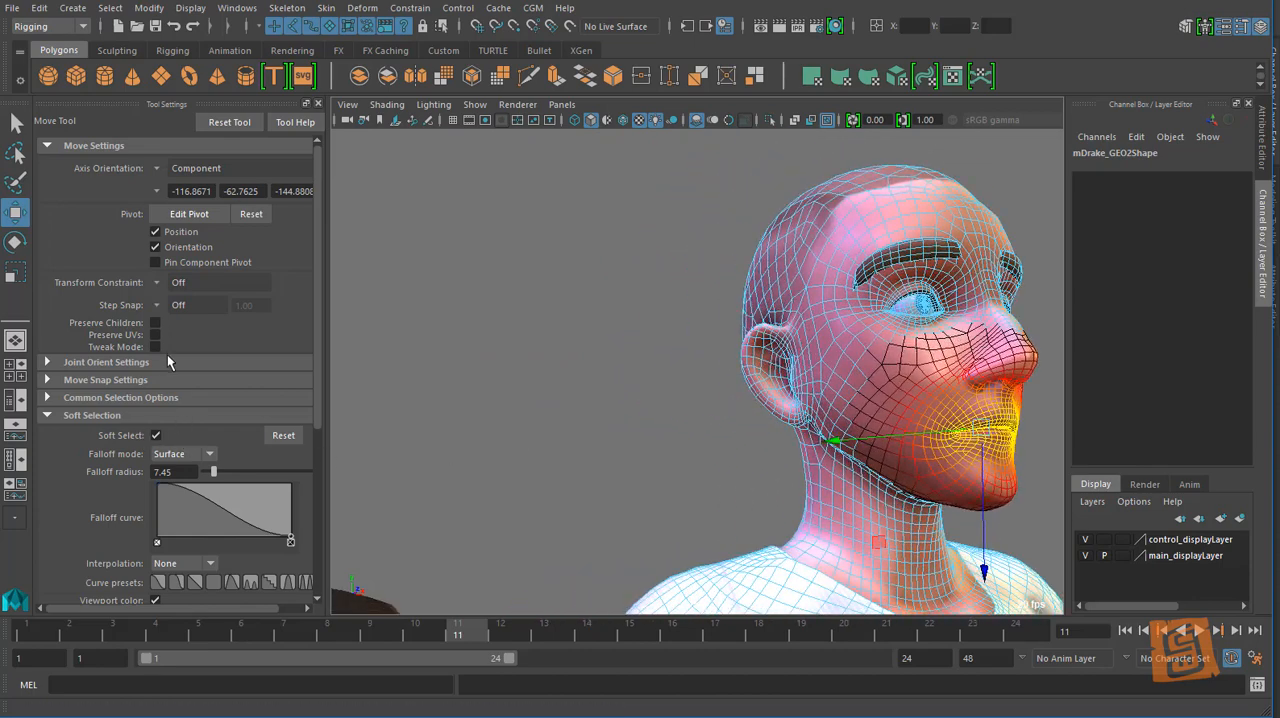
Step: Set soft selection falloff to Volume and switch to the Scale Tool for the mouth vertices
left_click(183, 454)
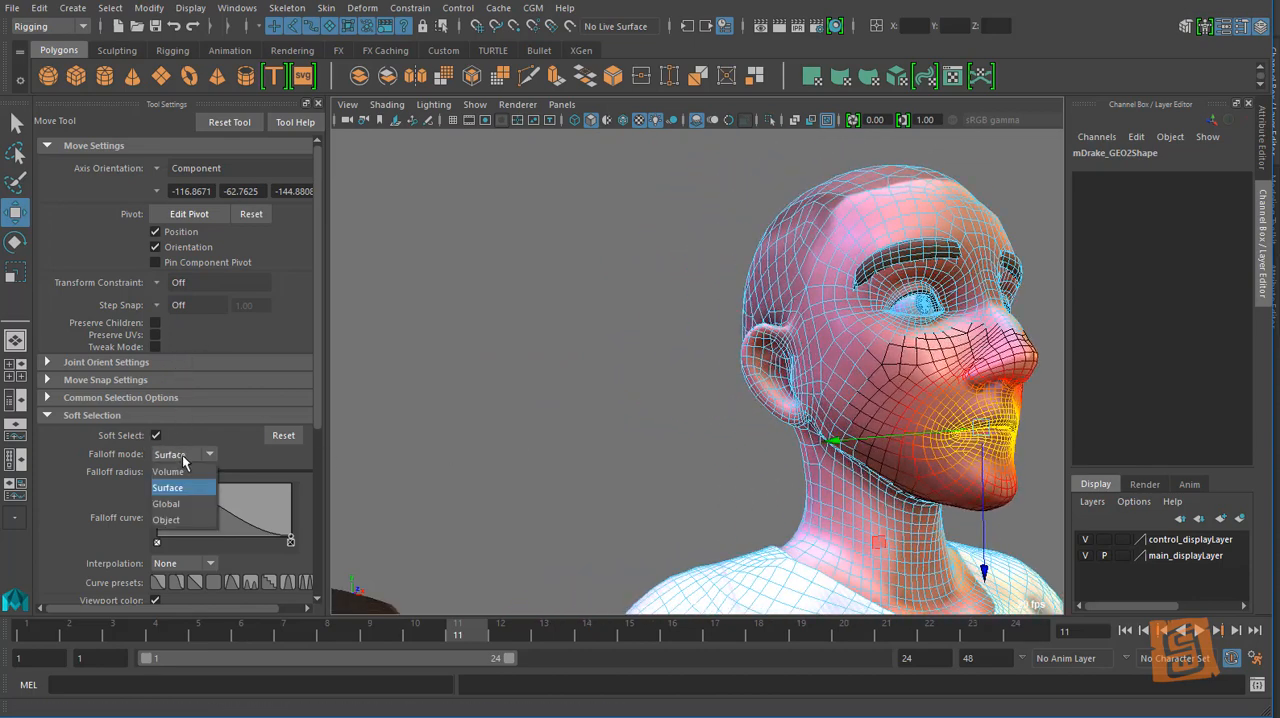
left_click(167, 471)
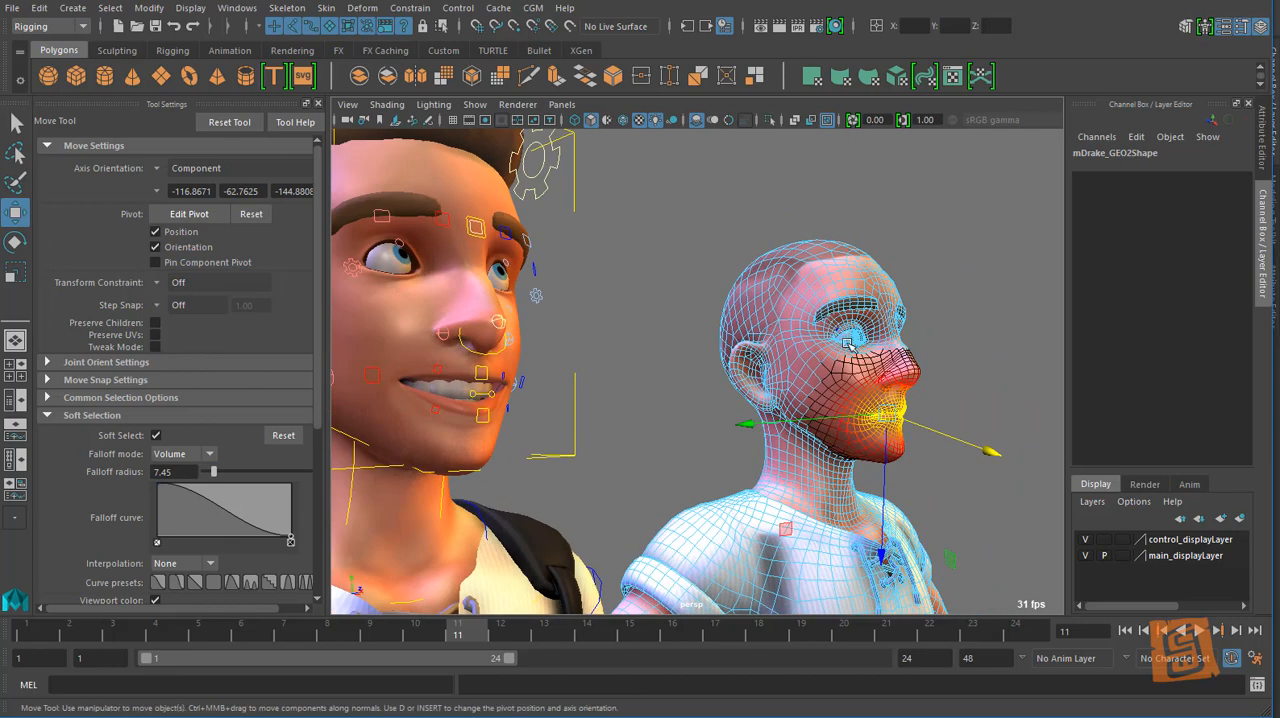
left_click(15, 273)
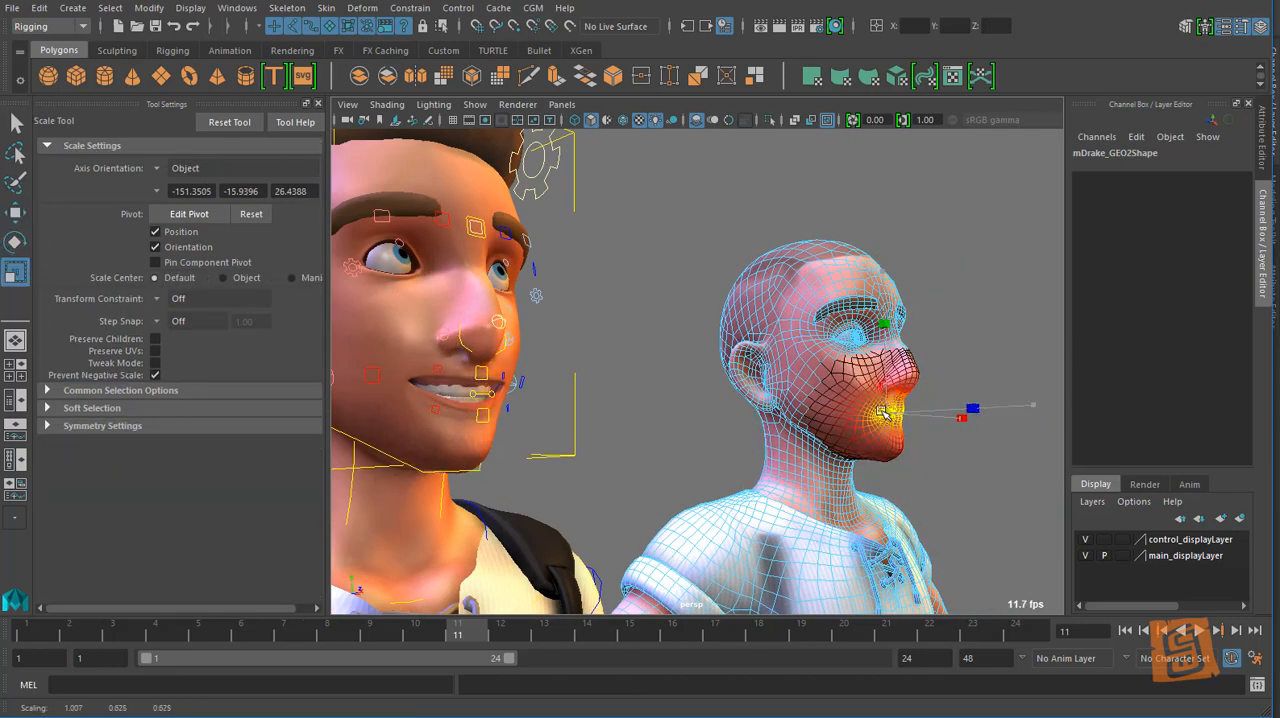